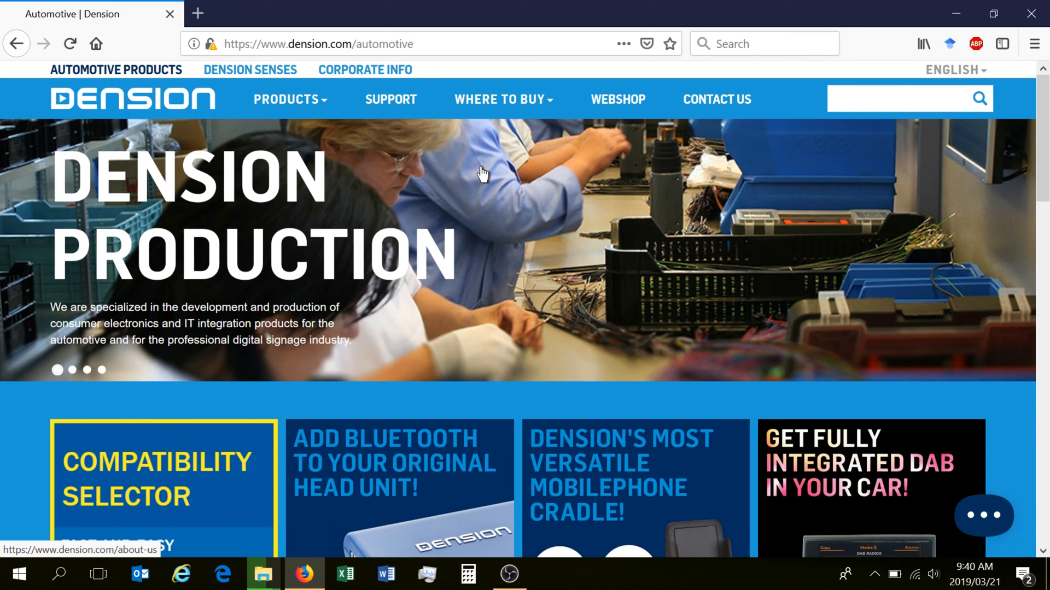
mouse_move(391, 99)
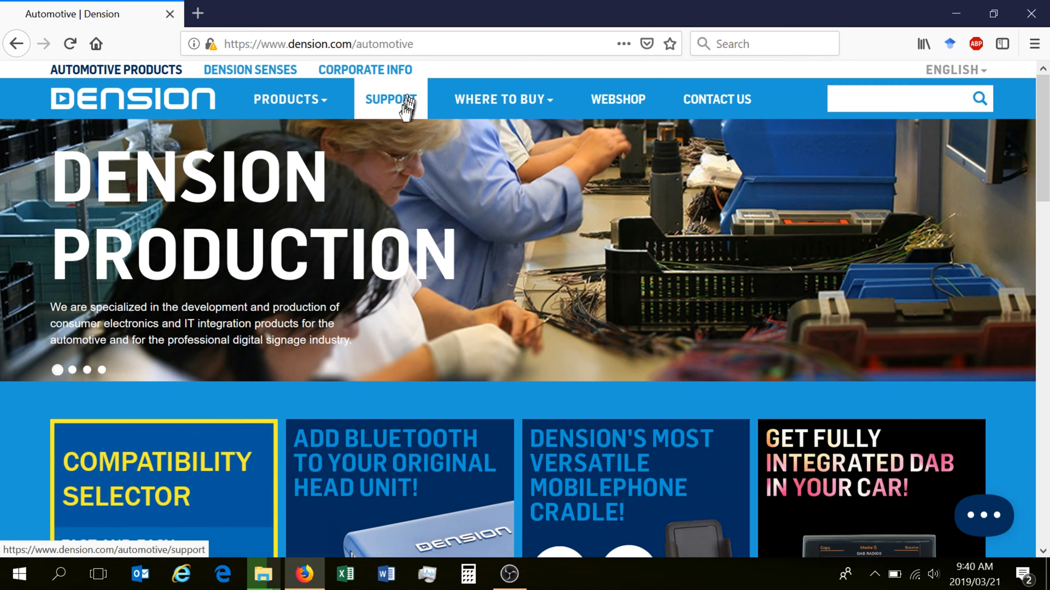
- Download gatewayindexer.zip from the Gateway 500 support downloads into the Downloads folder
click(390, 99)
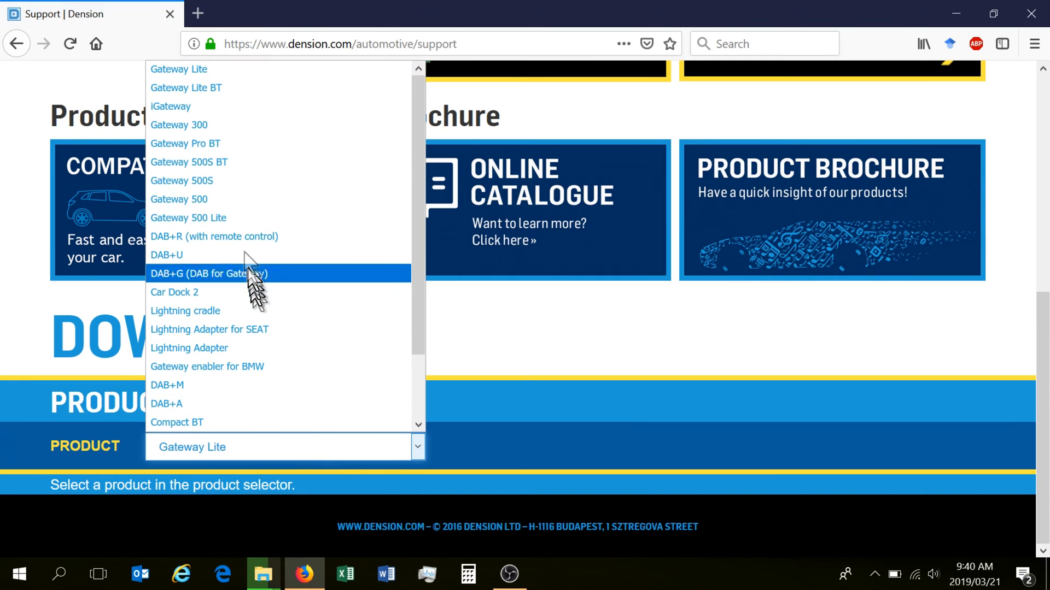
click(179, 199)
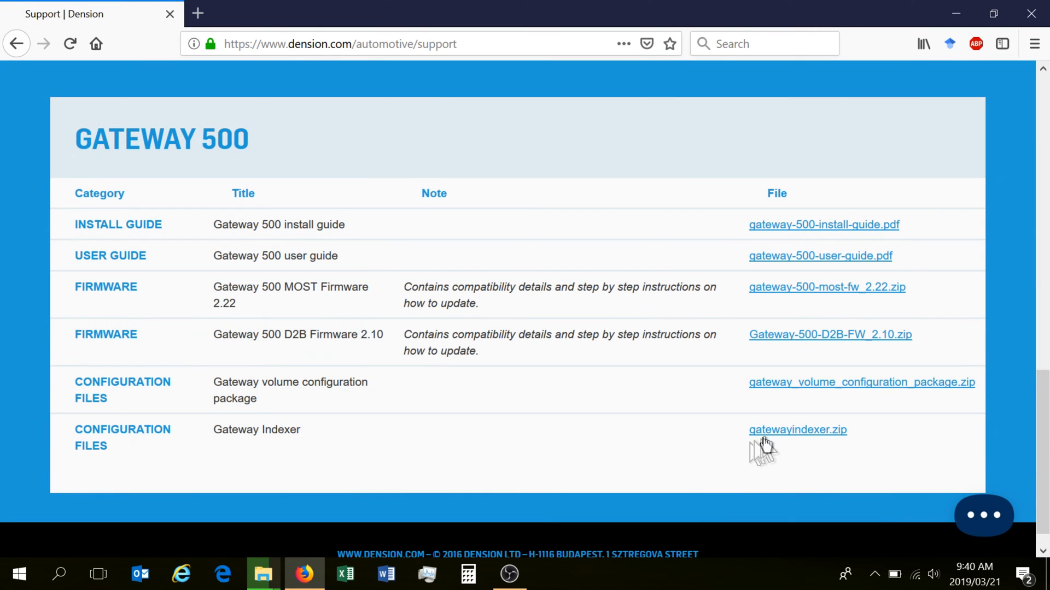
click(796, 430)
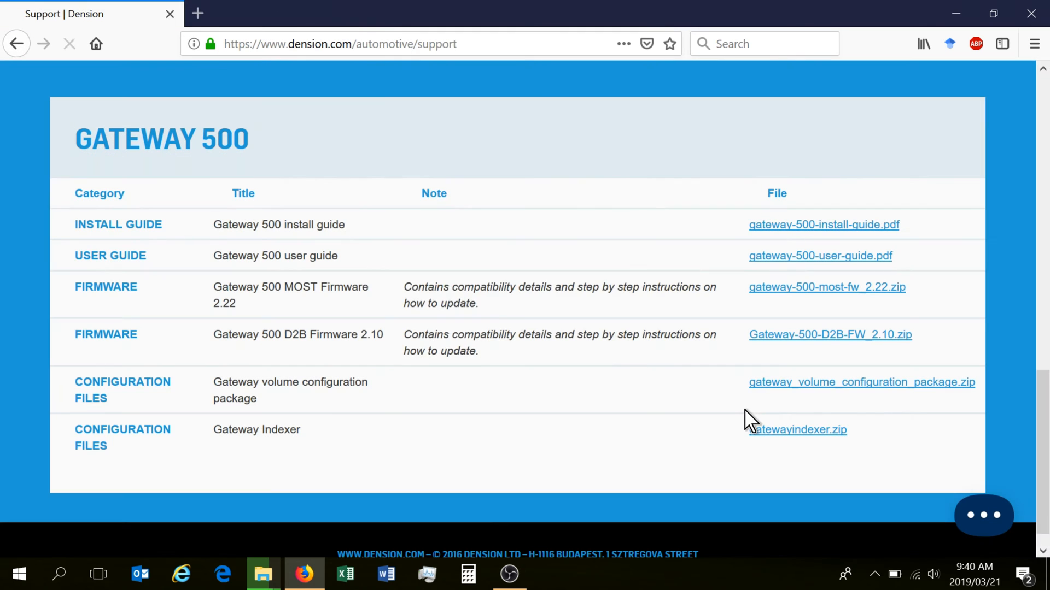
click(797, 430)
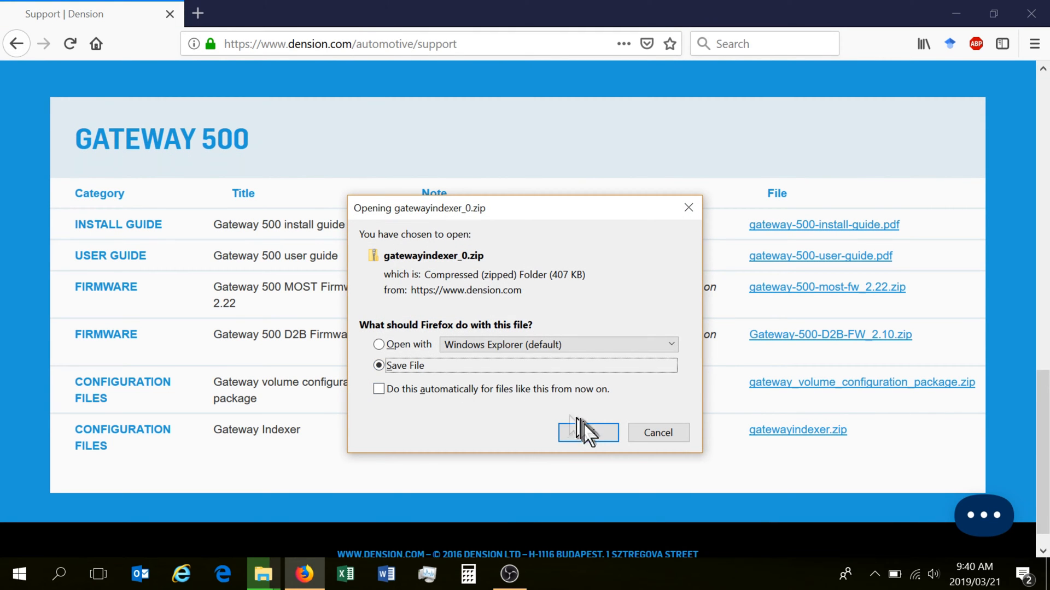
click(587, 433)
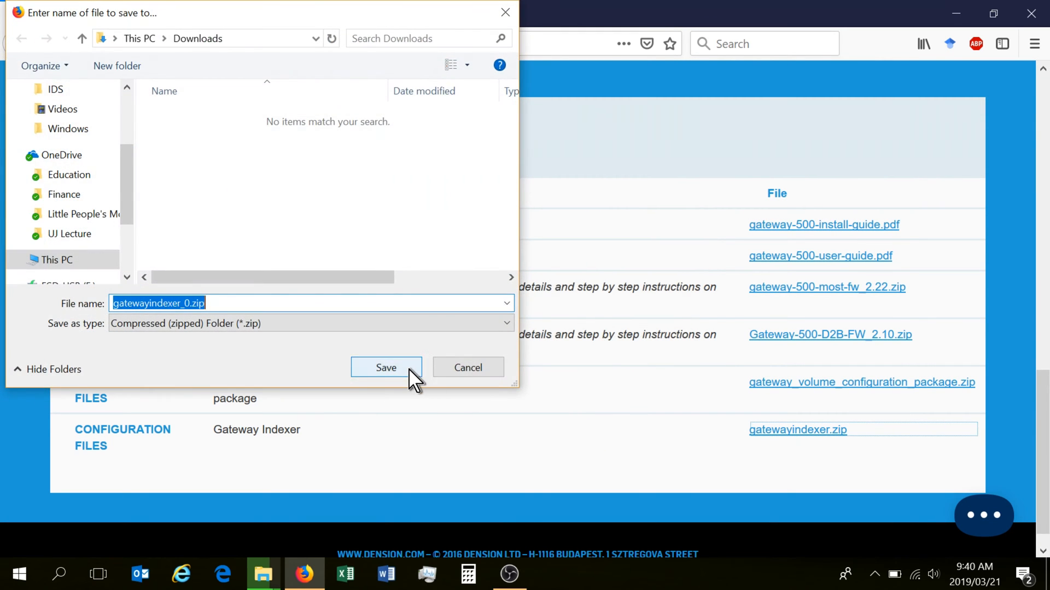
click(384, 367)
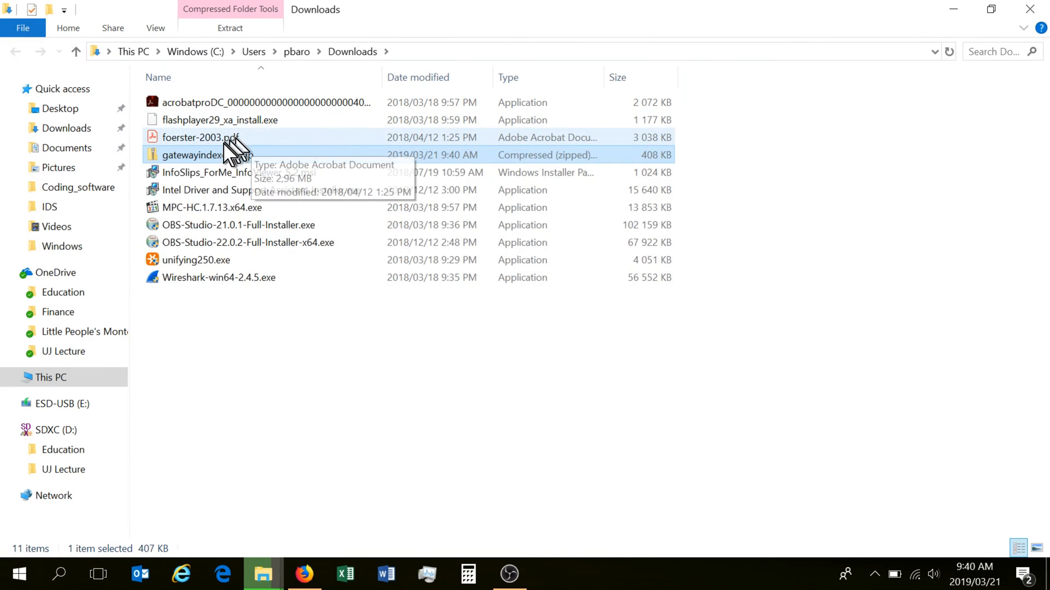
- Extract gatewayindexer_0.zip and run gwi-1.0.1127.33.lic.exe from the extracted folder
click(229, 27)
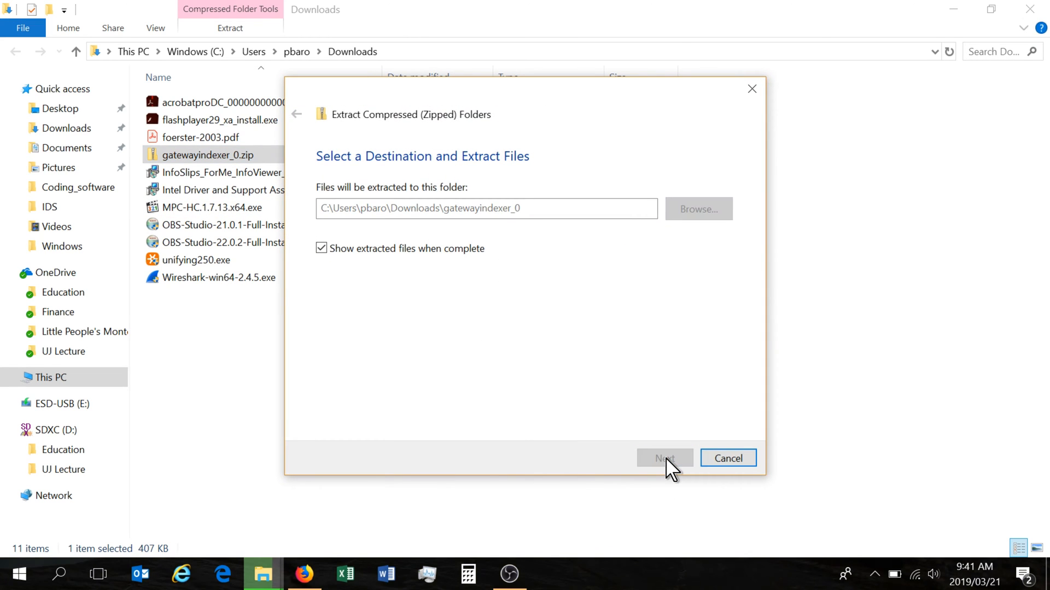
click(663, 458)
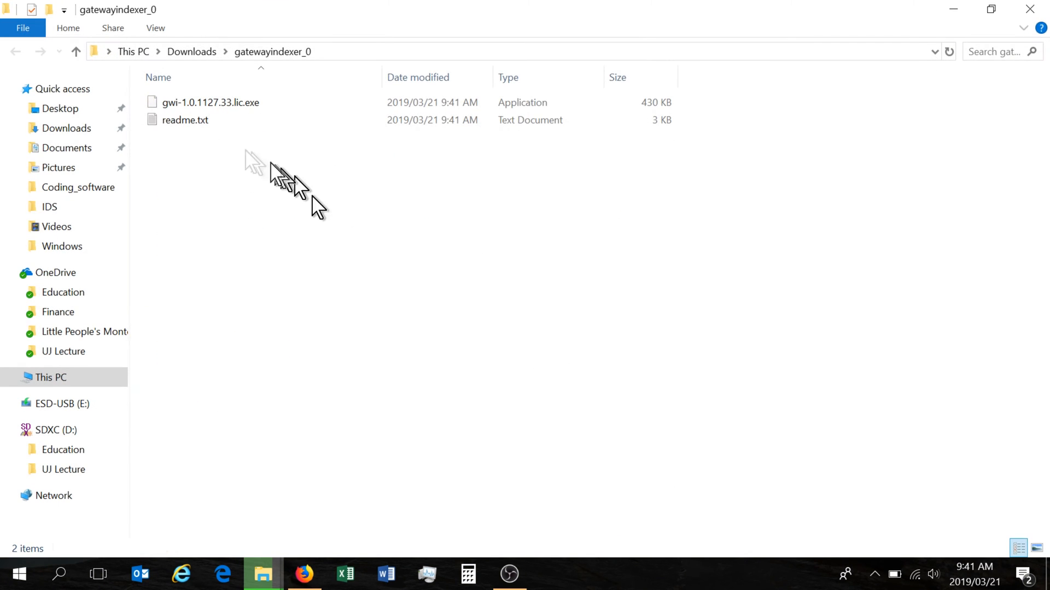
click(210, 102)
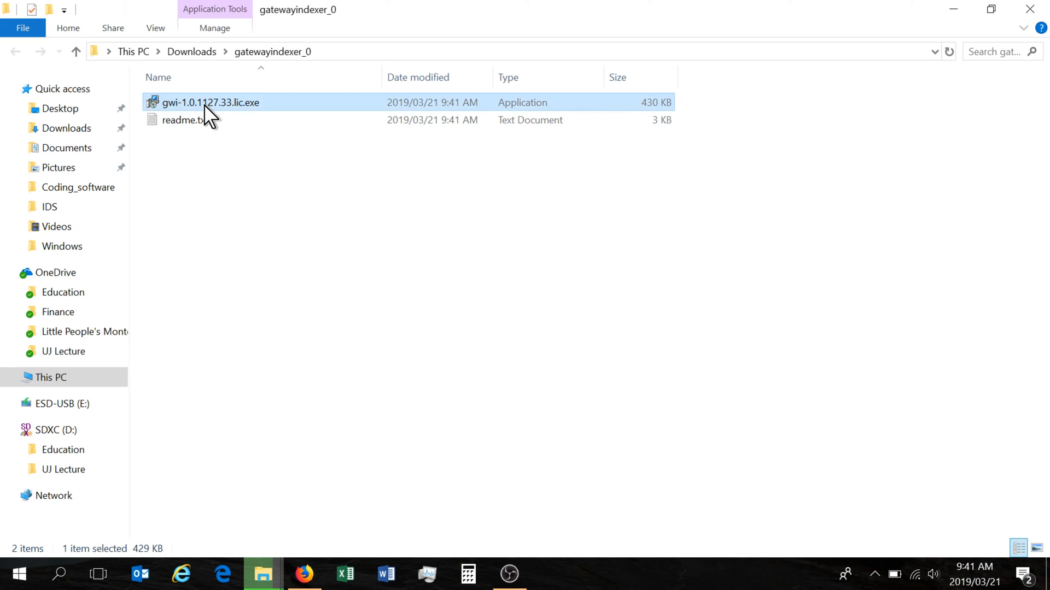
double_click(210, 101)
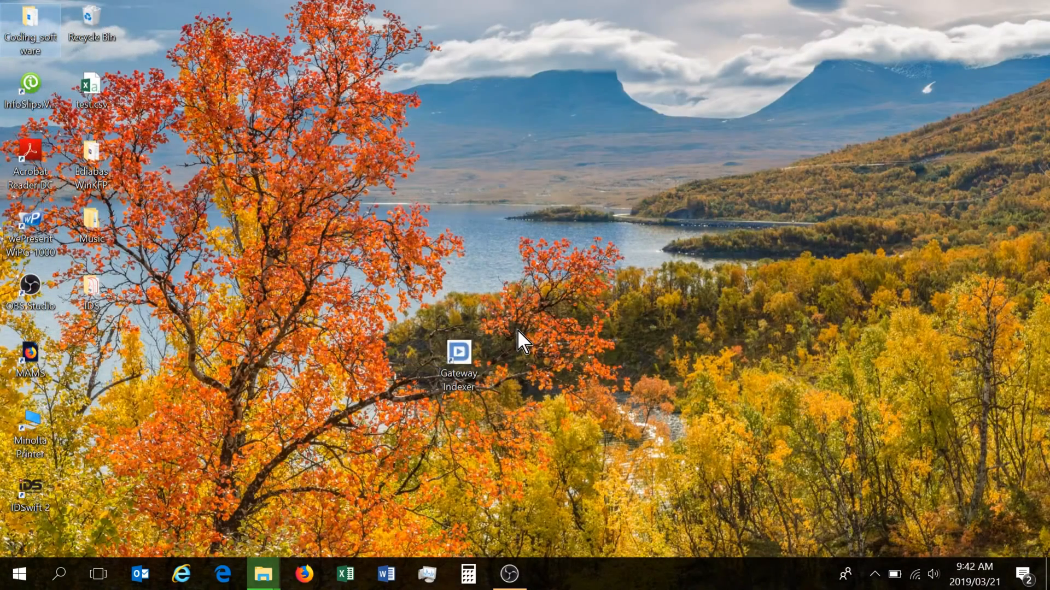
- Launch Gateway Indexer v1.0.1127.33 from its desktop shortcut and open the Process drive list
click(458, 362)
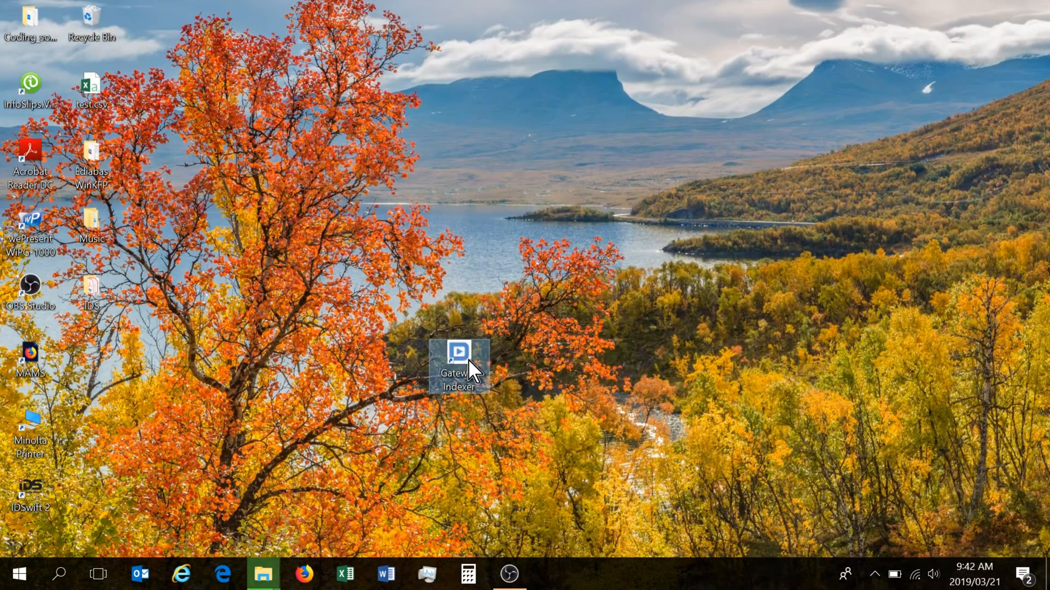
mouse_move(528, 278)
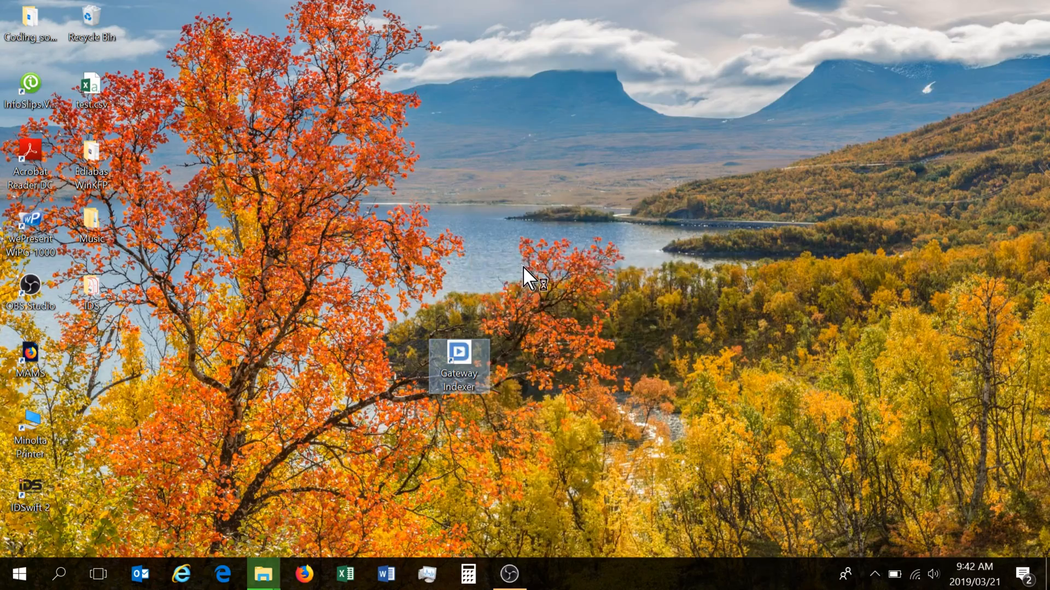
double_click(459, 351)
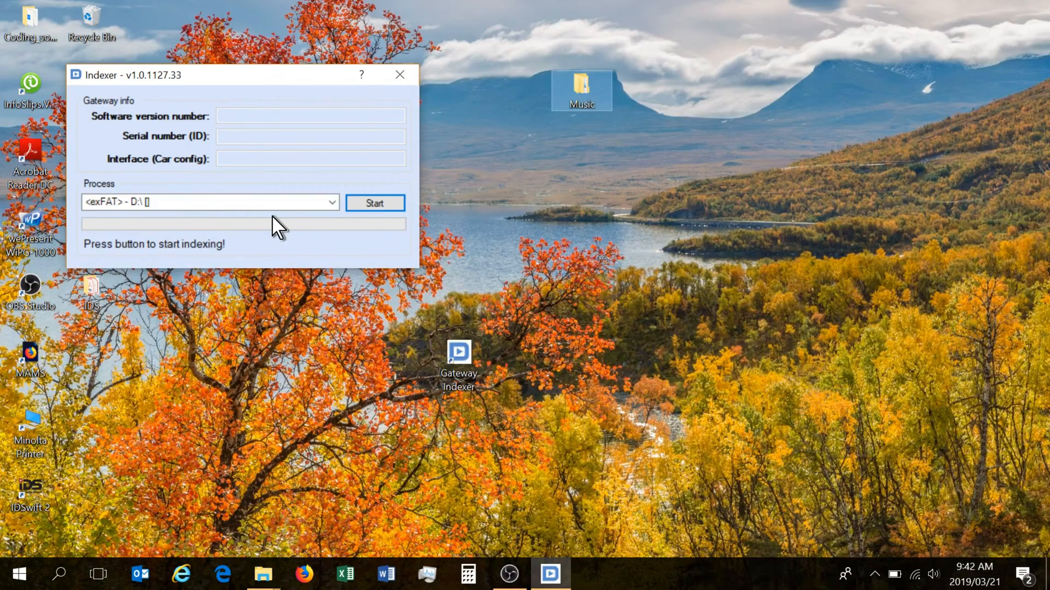
click(331, 202)
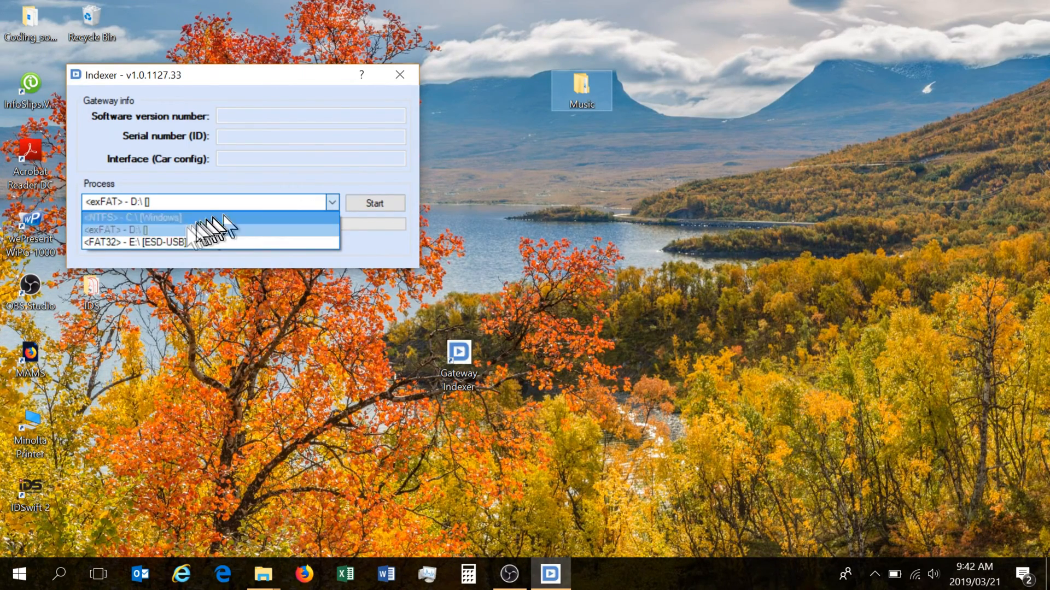
mouse_move(141, 242)
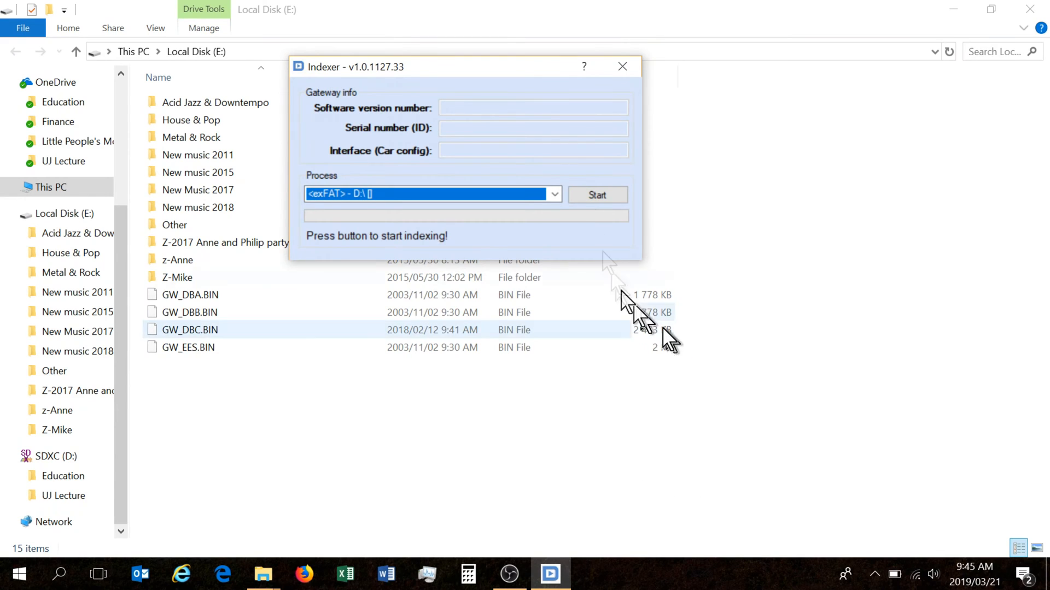
- Open a second File Explorer window on the Desktop's Music folder
click(621, 66)
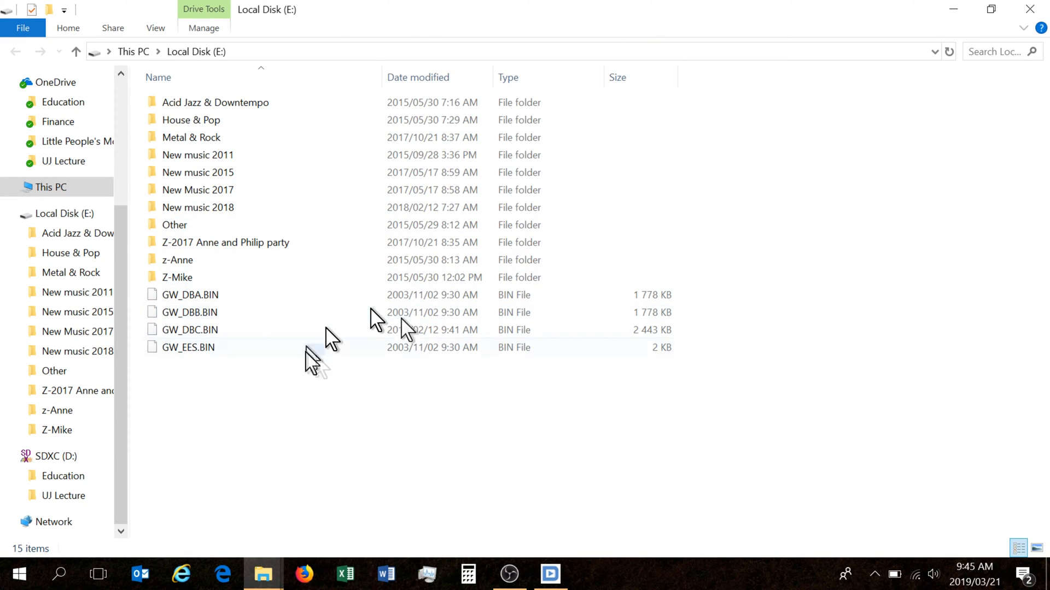
mouse_move(262, 575)
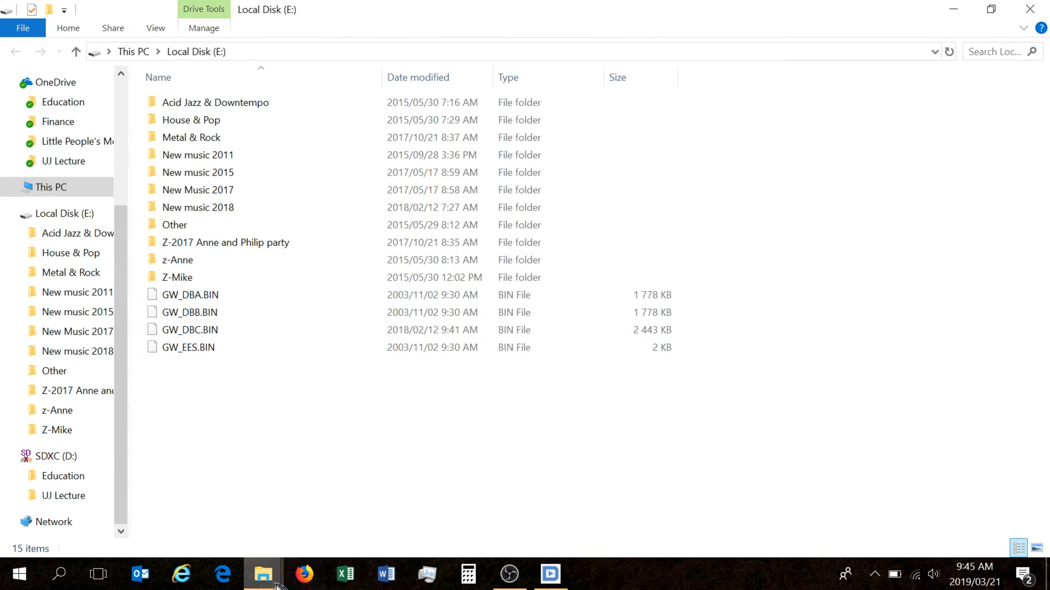
right_click(262, 574)
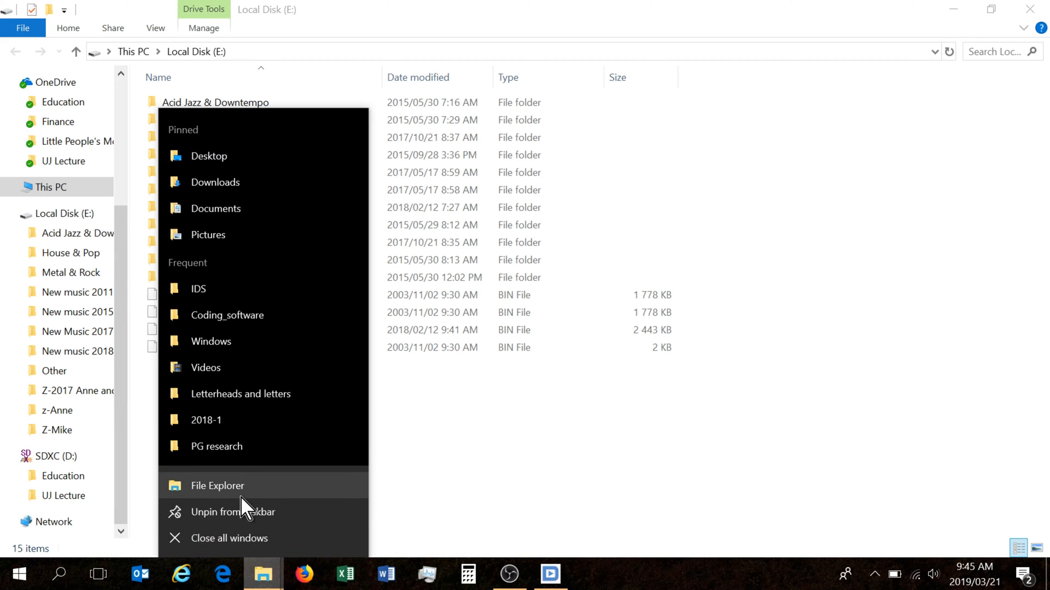
click(218, 486)
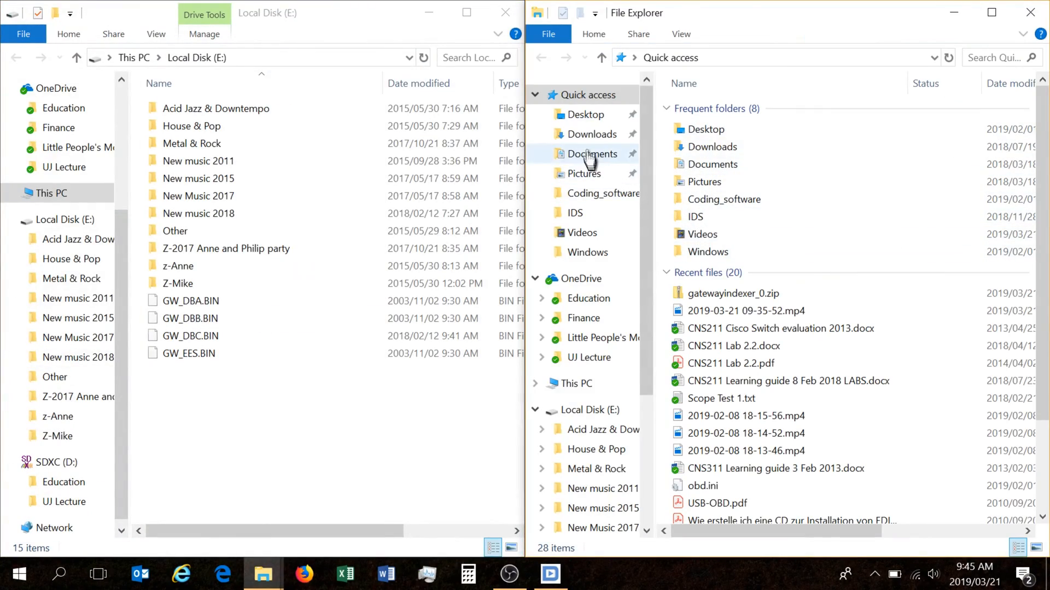
click(584, 113)
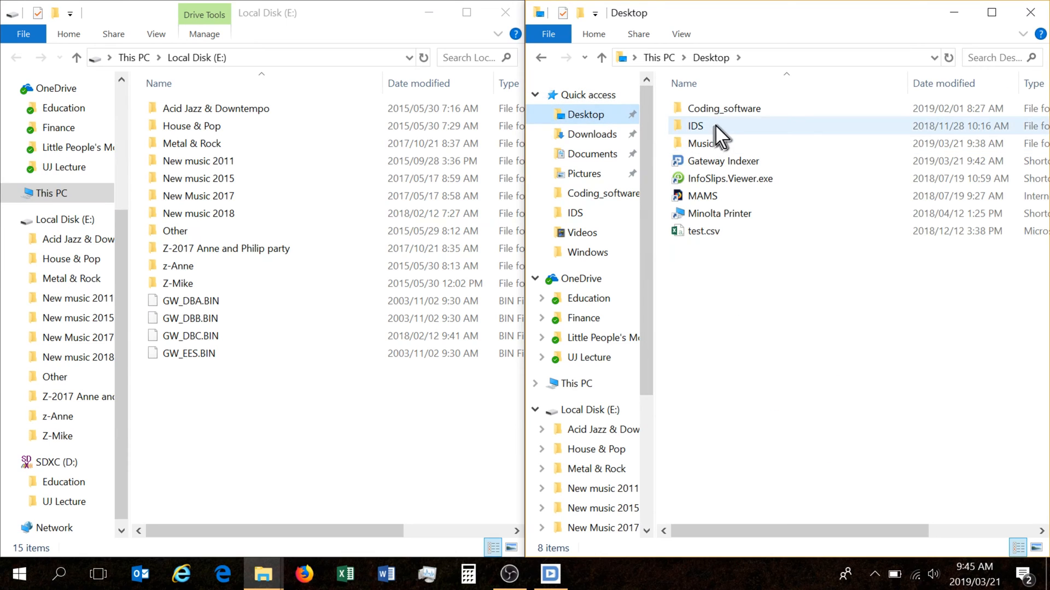
double_click(703, 143)
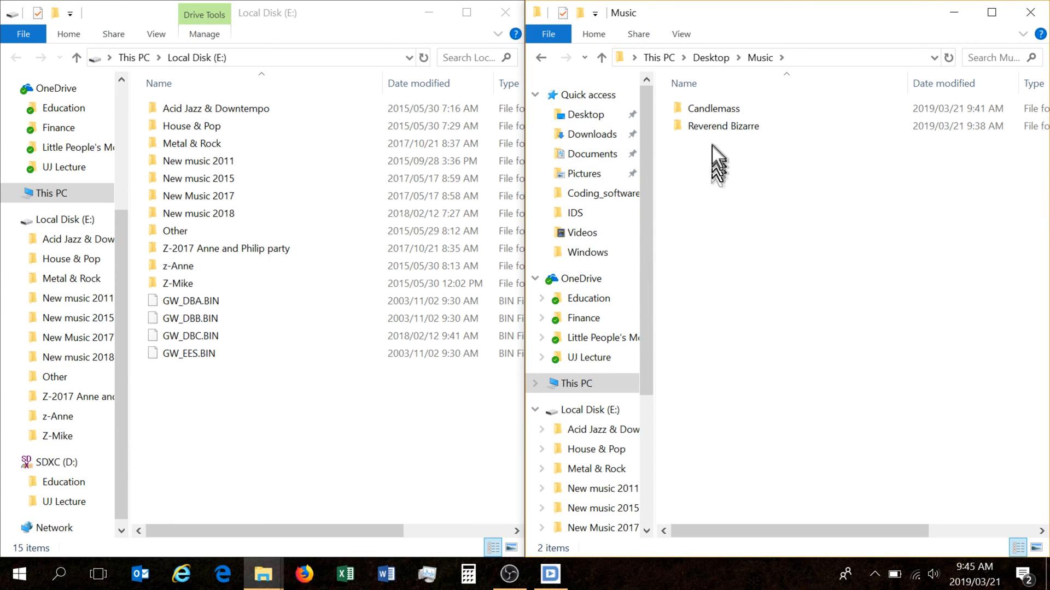
right_click(724, 126)
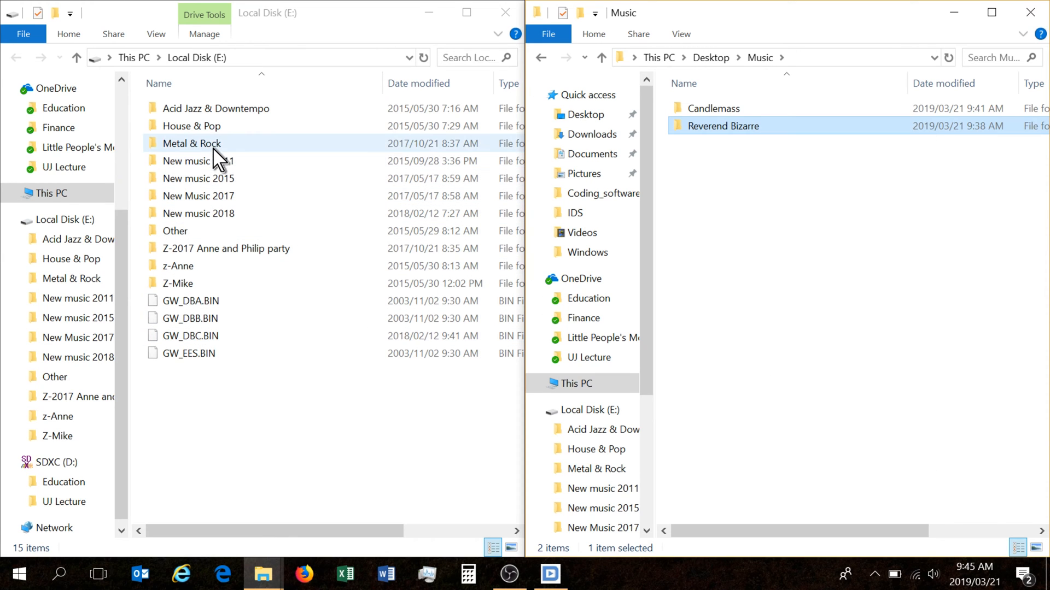
- Paste Candlemass into E:\Metal & Rock, compare its albums, then go to This PC
double_click(191, 143)
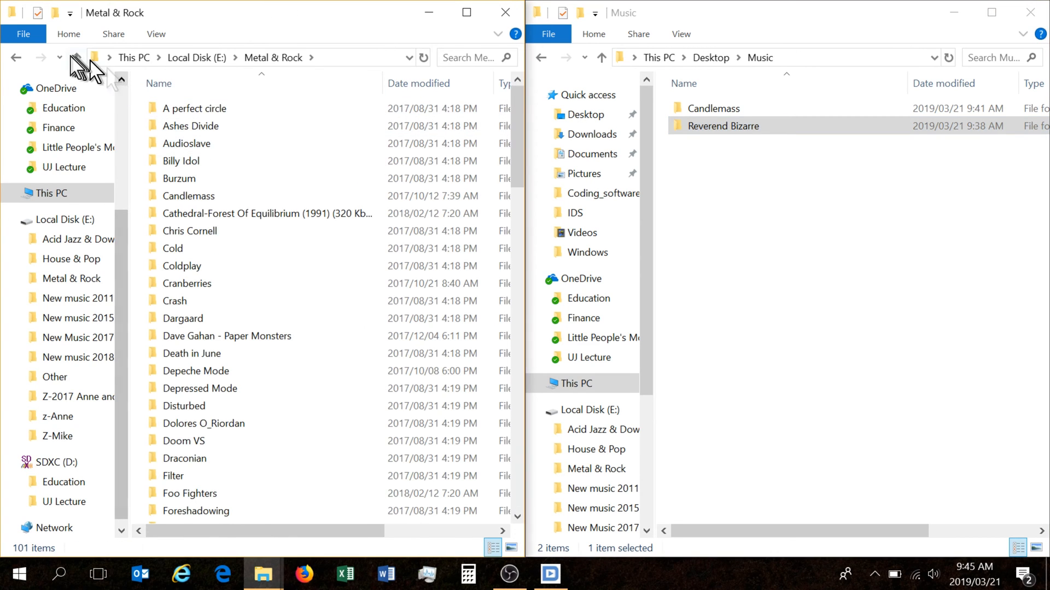
right_click(190, 143)
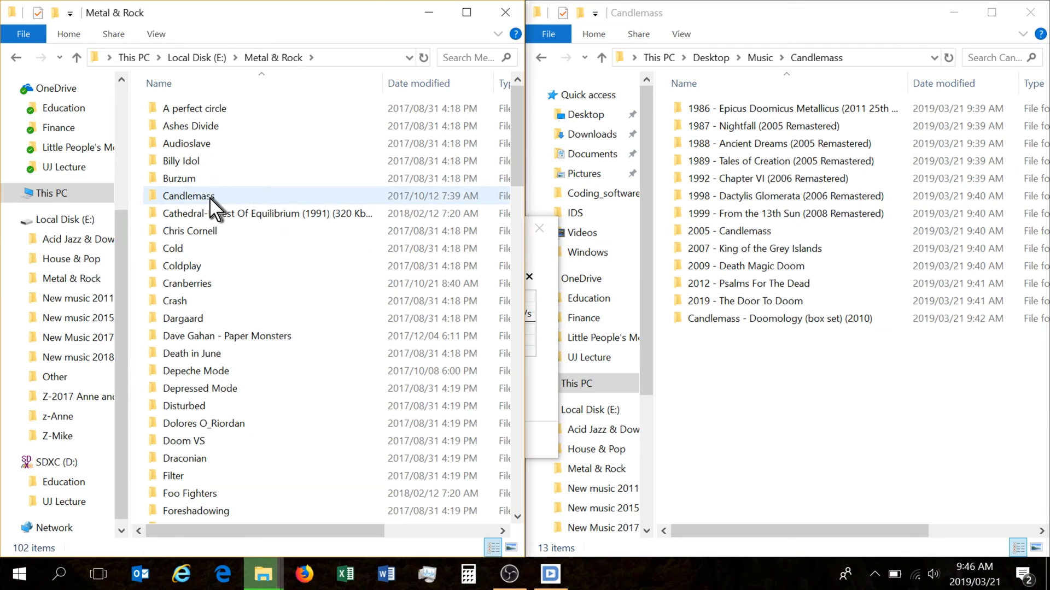
double_click(187, 196)
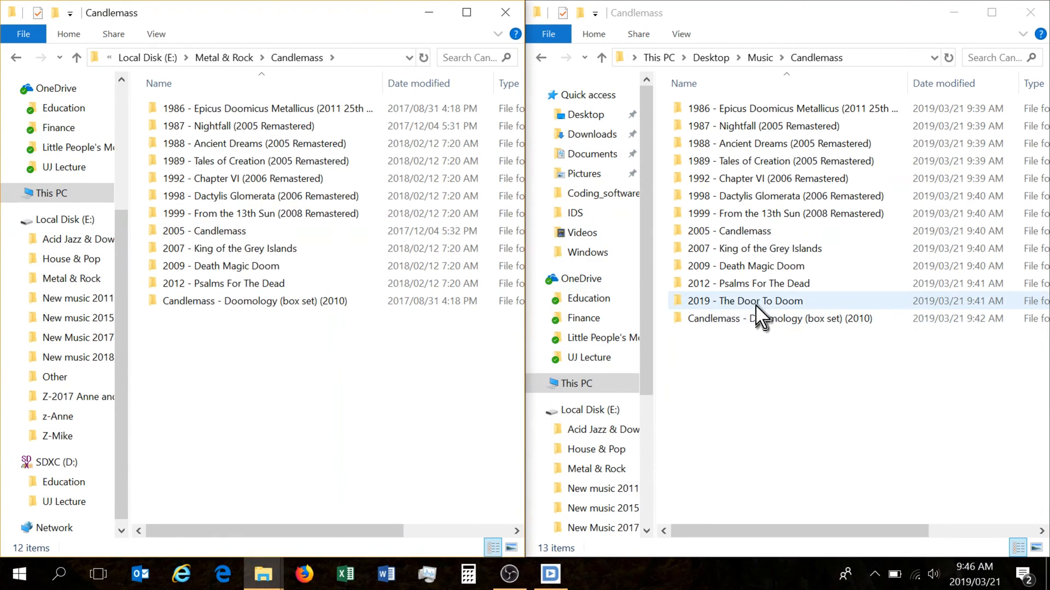
right_click(746, 300)
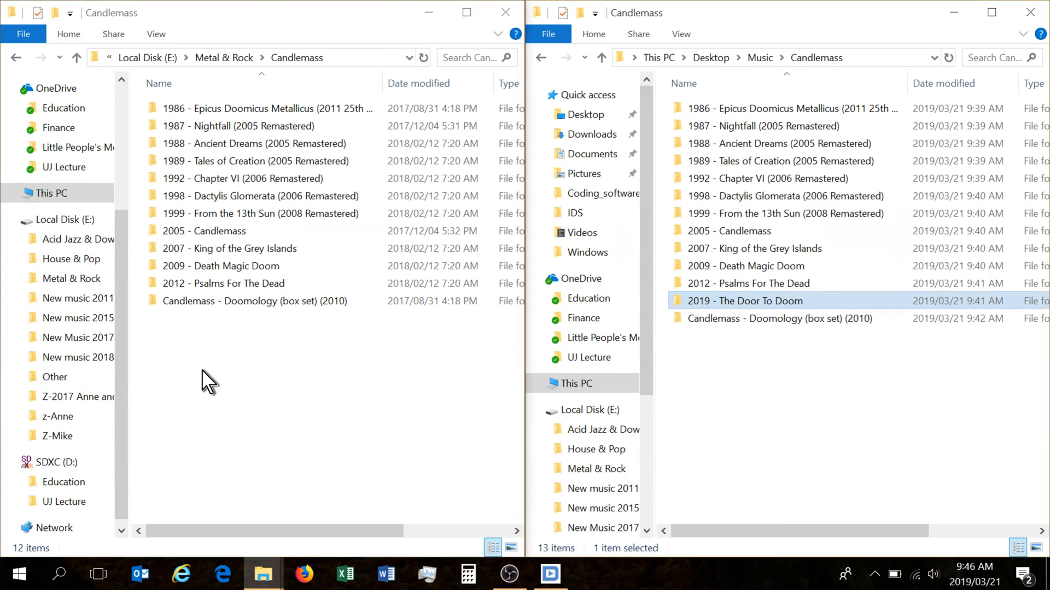
click(50, 193)
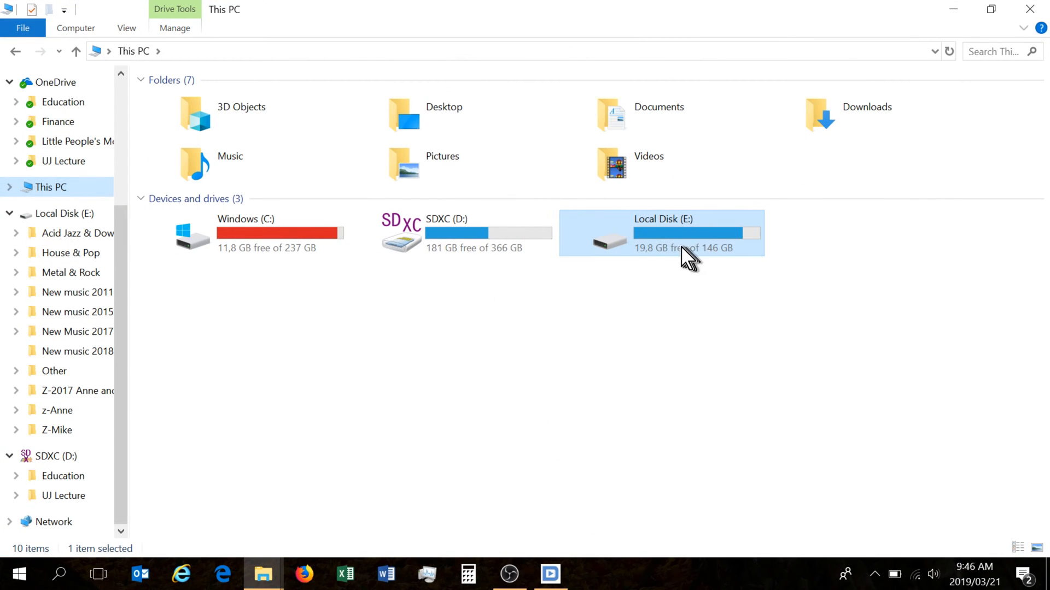
- Run the error check on Local Disk (E:), confirm FAT32 with no errors, and close Properties
right_click(683, 247)
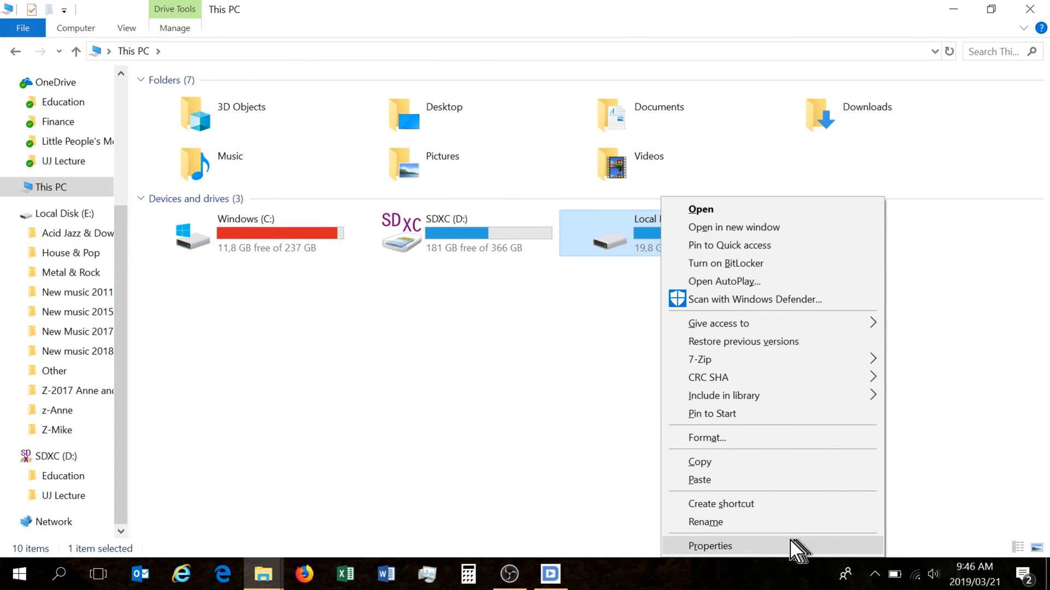
click(710, 545)
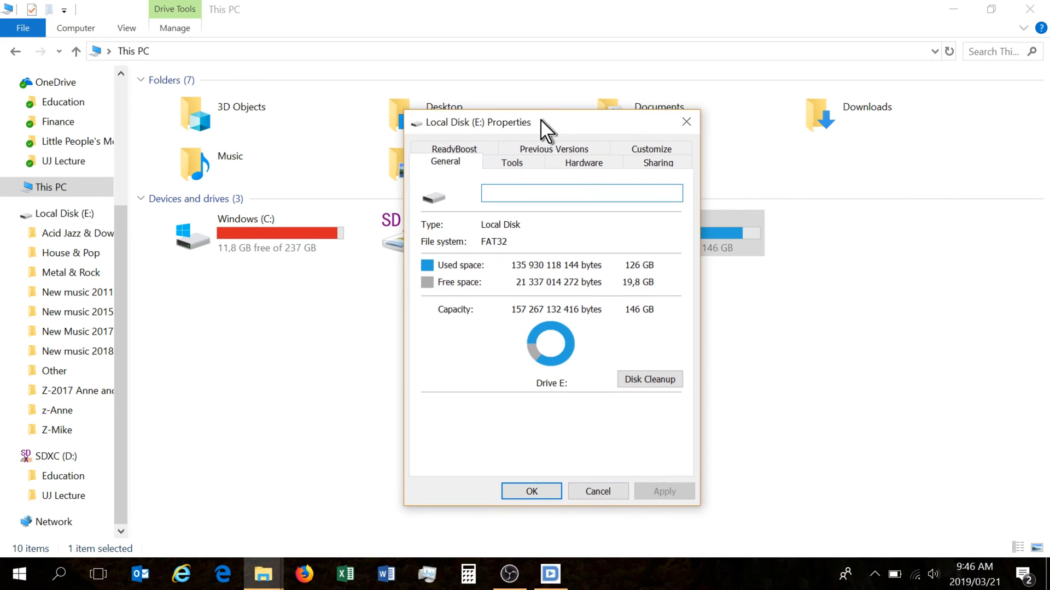
click(512, 162)
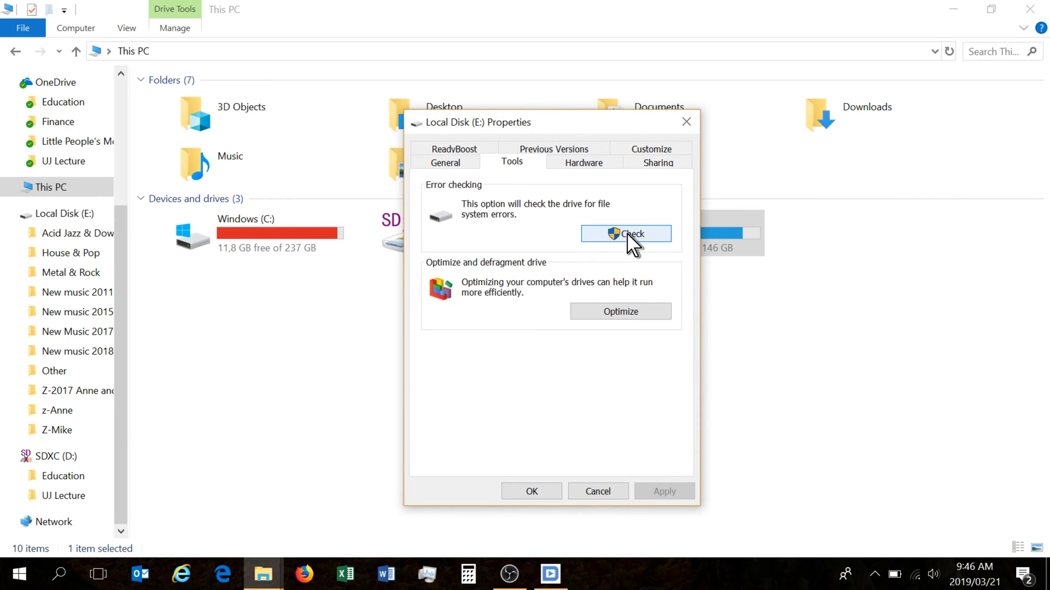
click(625, 234)
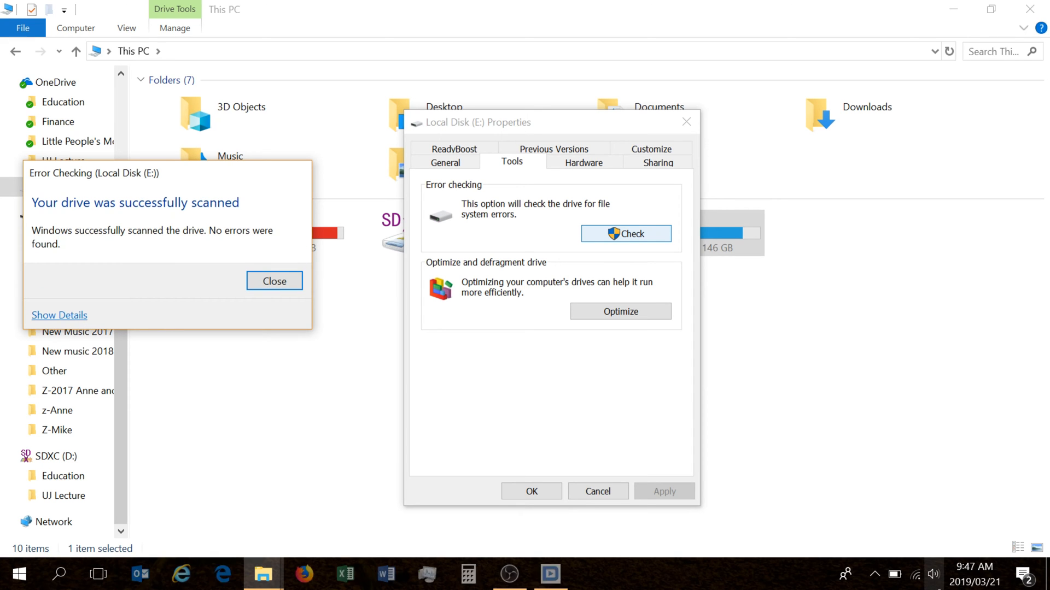
click(274, 281)
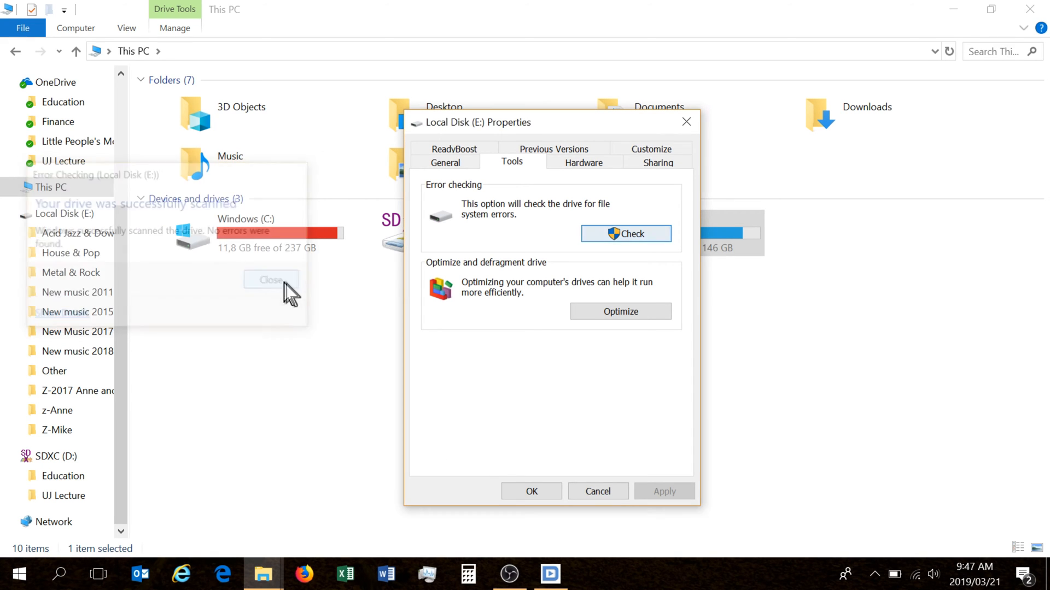
click(445, 162)
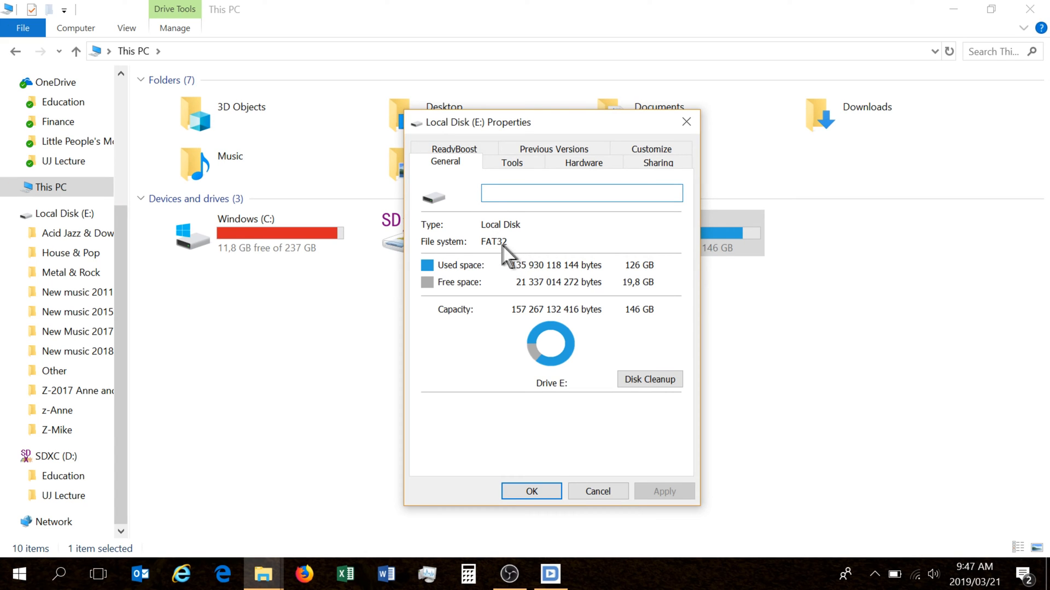
mouse_move(514, 261)
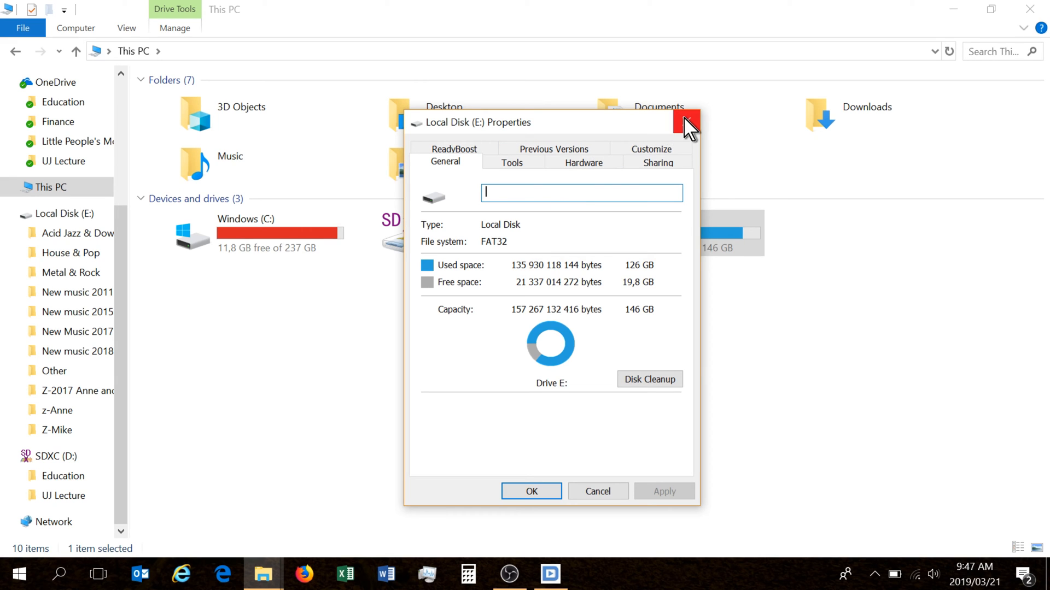
click(684, 121)
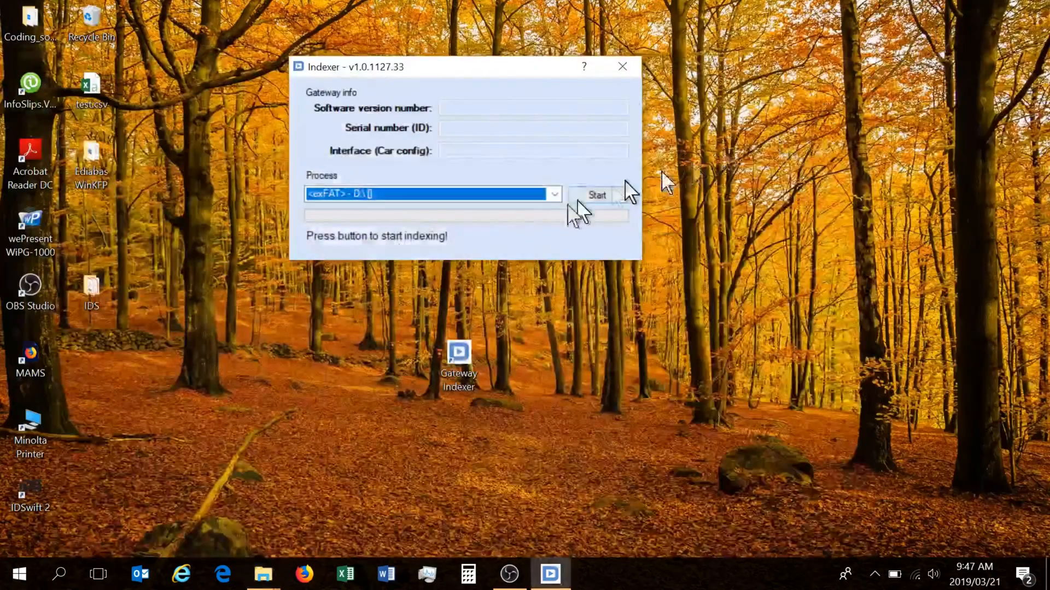
- Relaunch Gateway Indexer and index <FAT32> - E:\ until it reports Finished
click(555, 194)
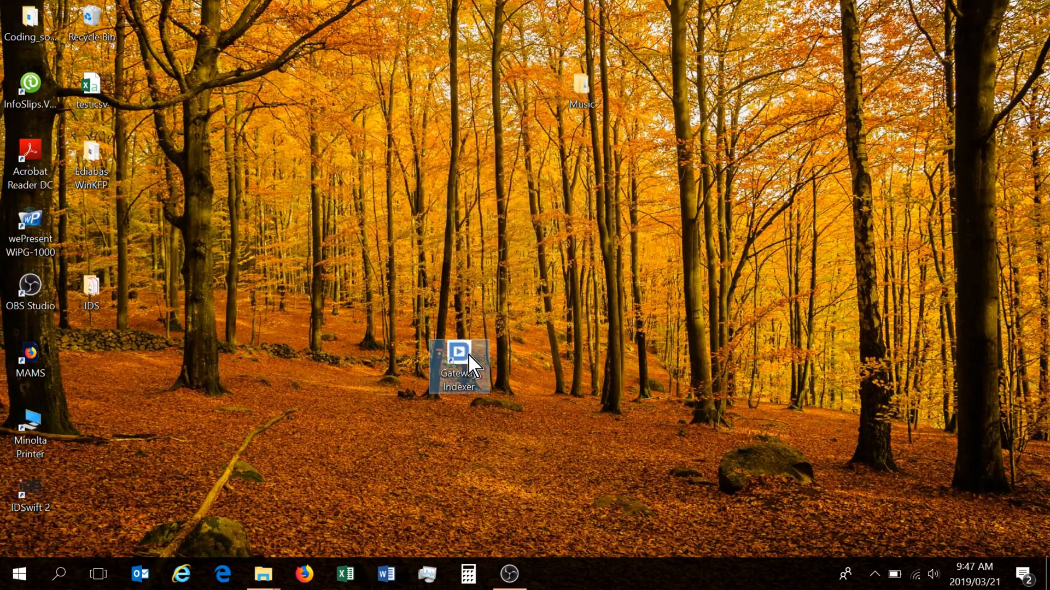
right_click(459, 365)
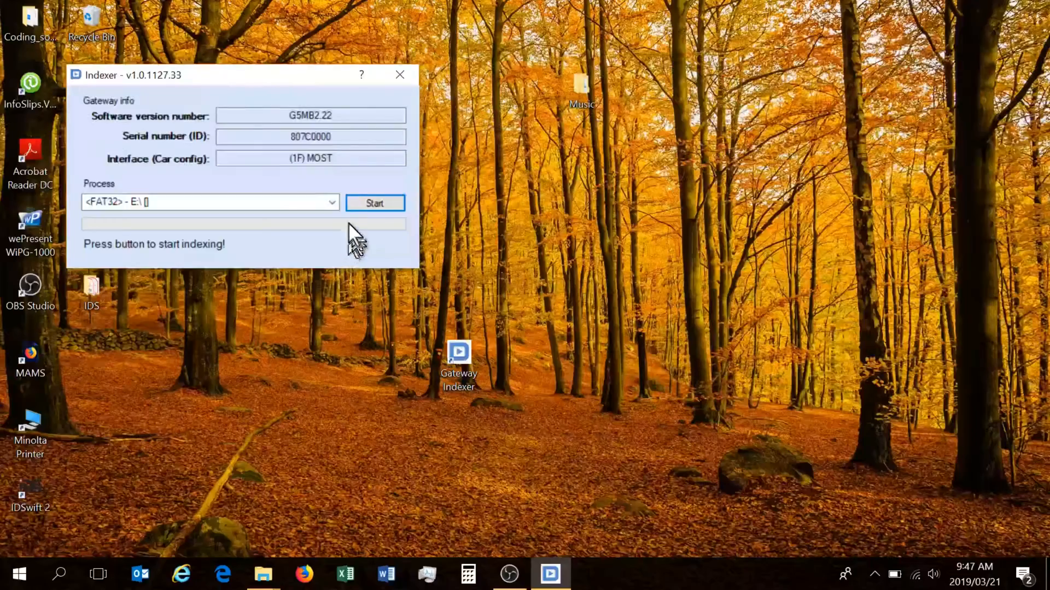
click(331, 203)
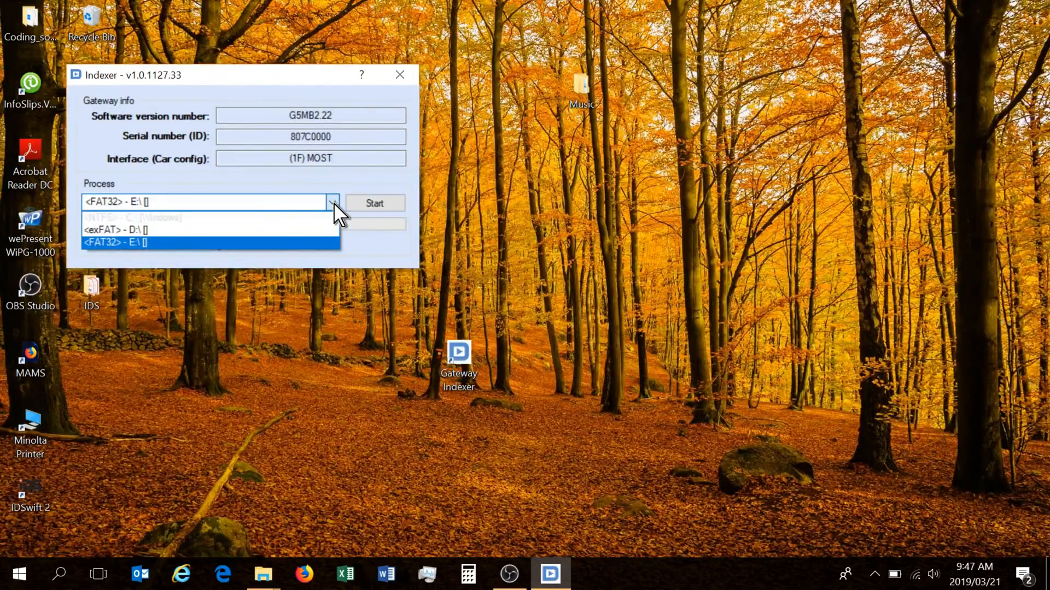
click(374, 202)
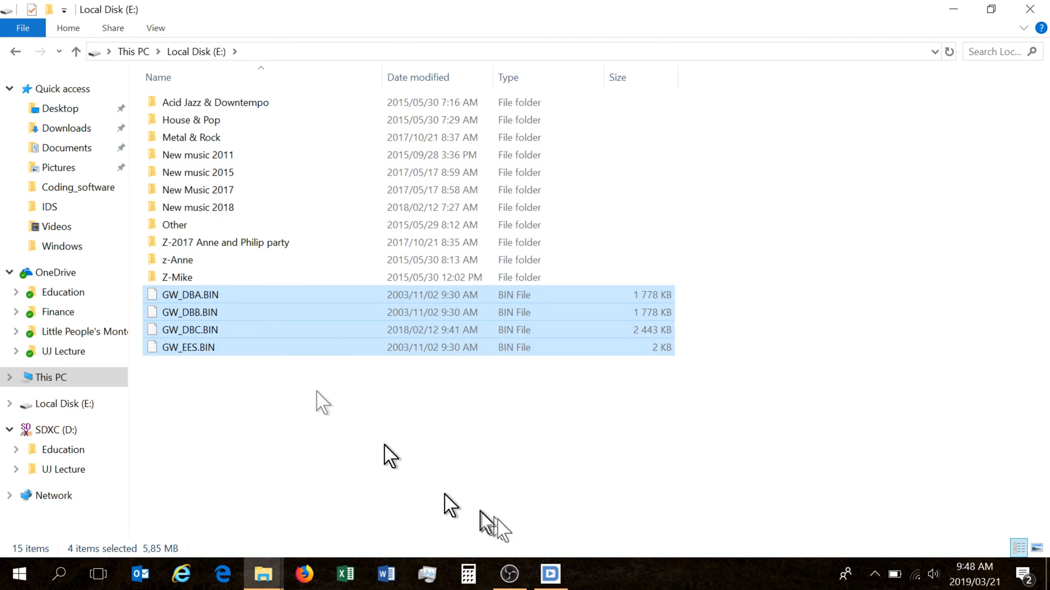
click(549, 575)
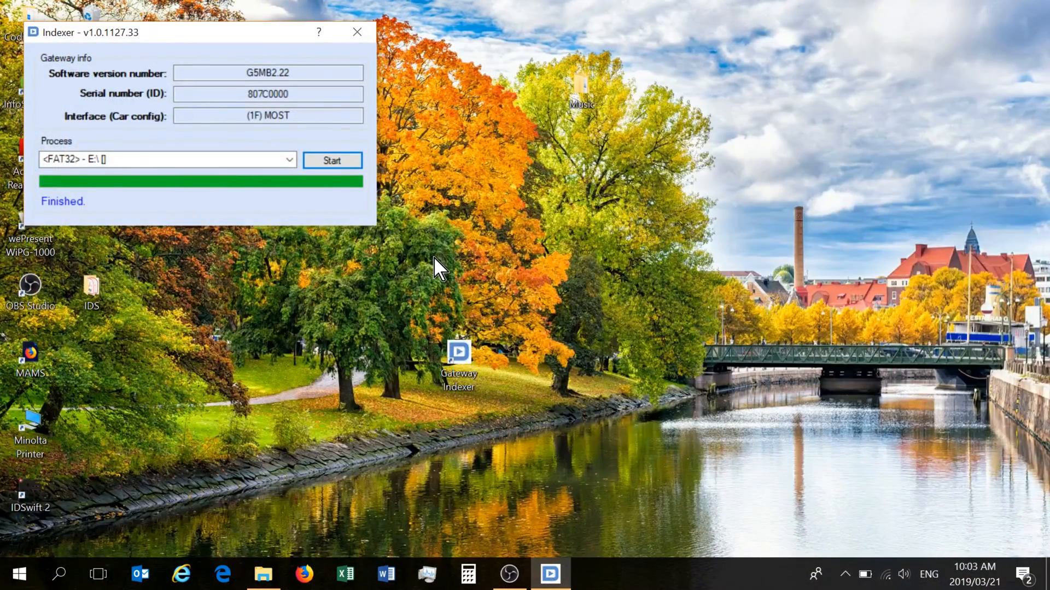
mouse_move(375, 221)
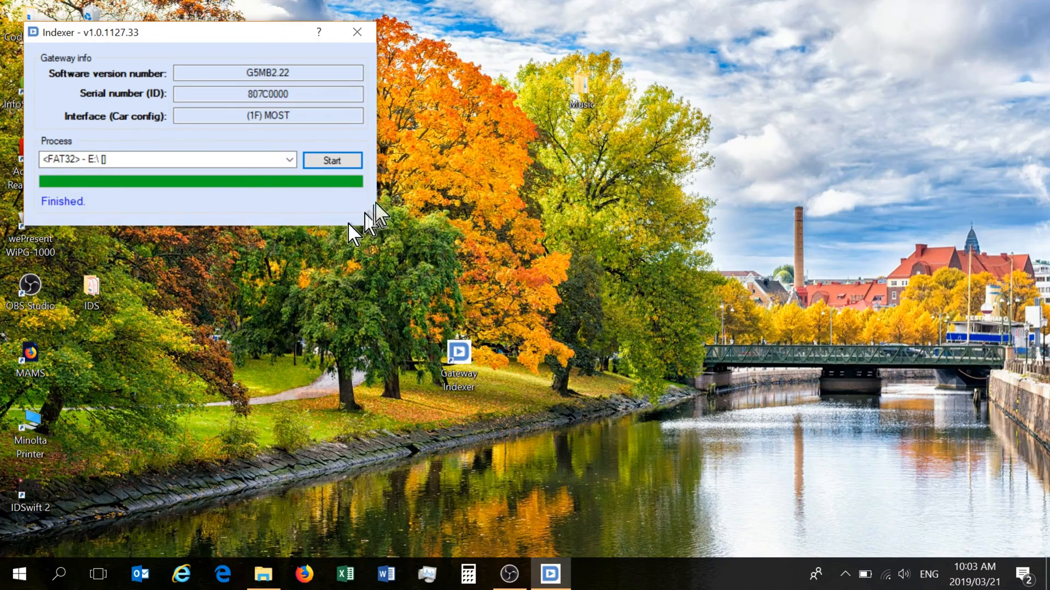
mouse_move(325, 211)
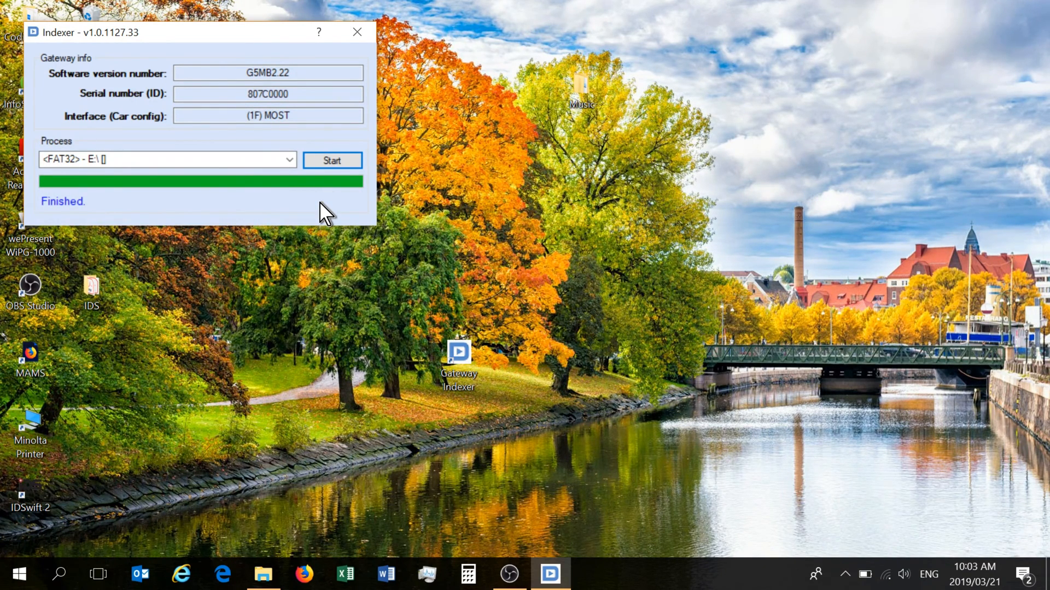
mouse_move(357, 32)
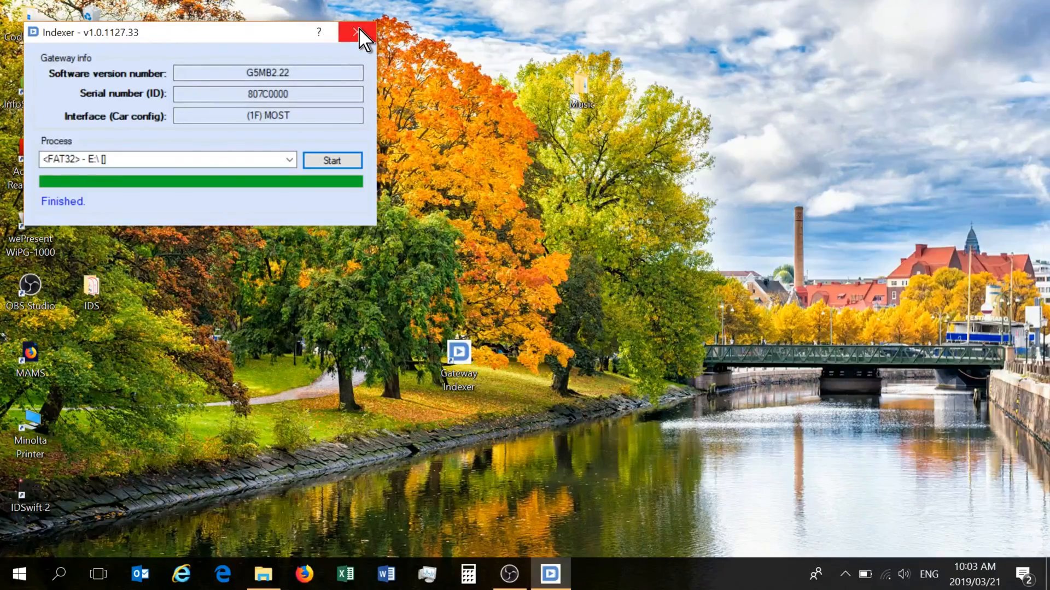
- Close the Gateway Indexer window with its X button
click(361, 32)
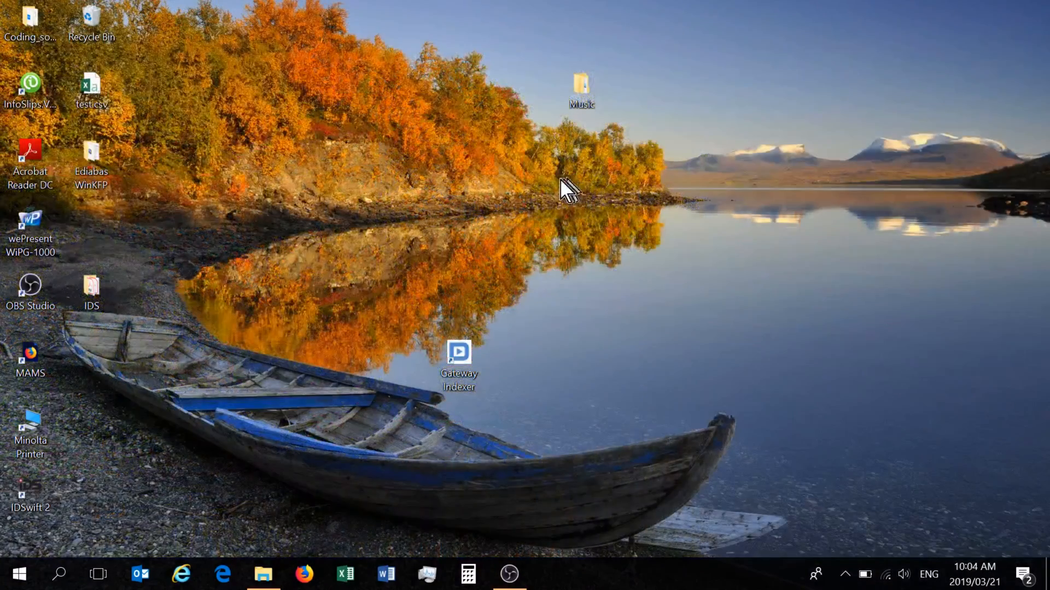
mouse_move(566, 198)
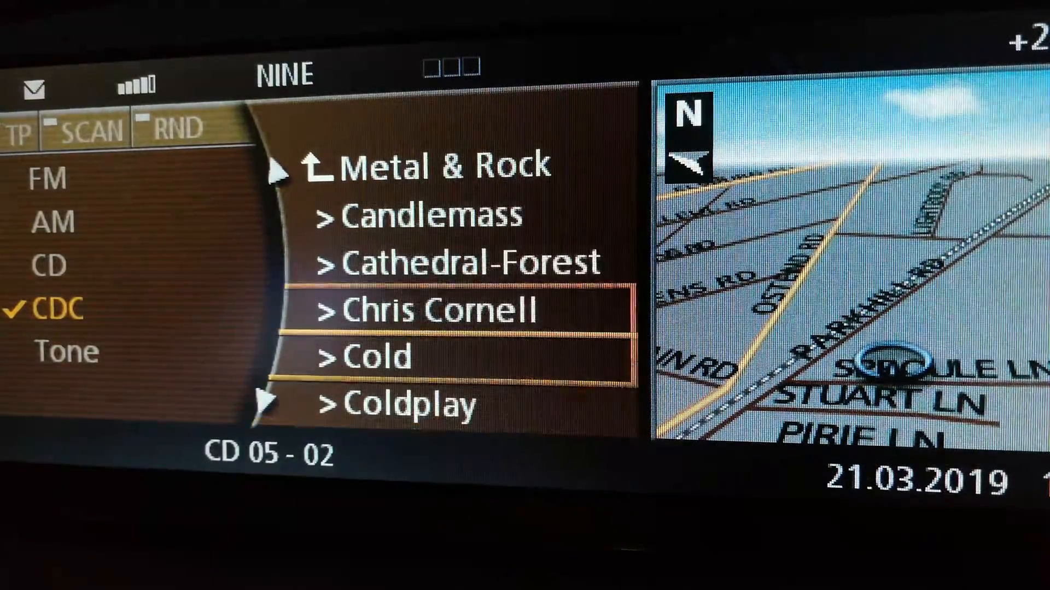
- Scroll the car display's Metal & Rock list showing artists like Audioslave and Candlemass
scroll(up, 3)
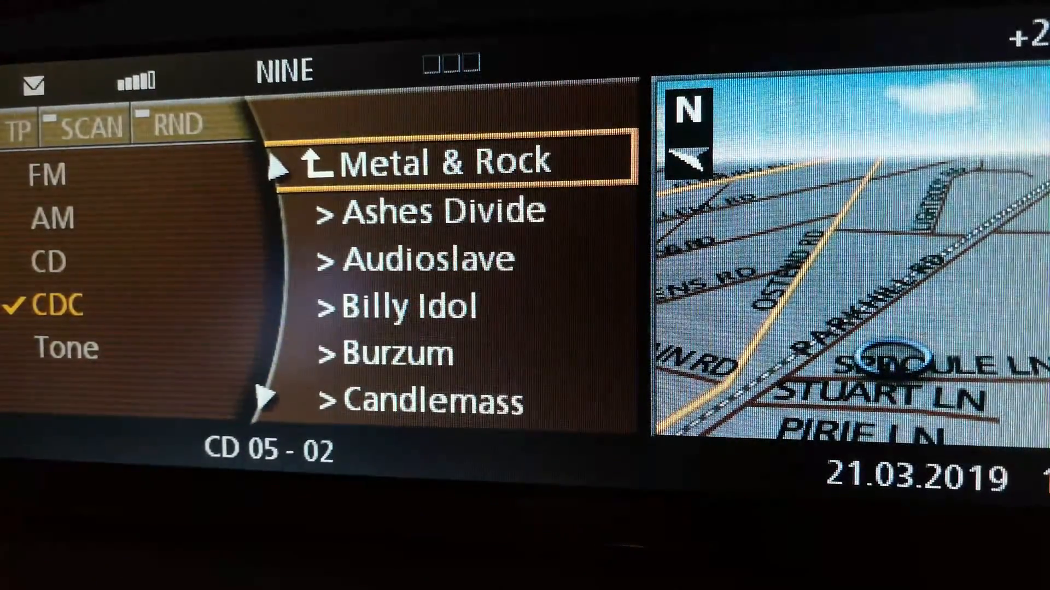